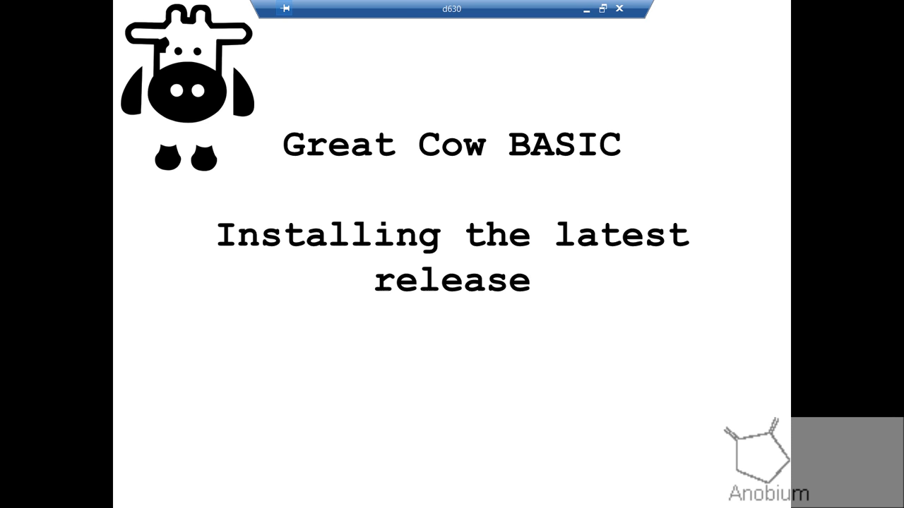
mouse_move(550, 5)
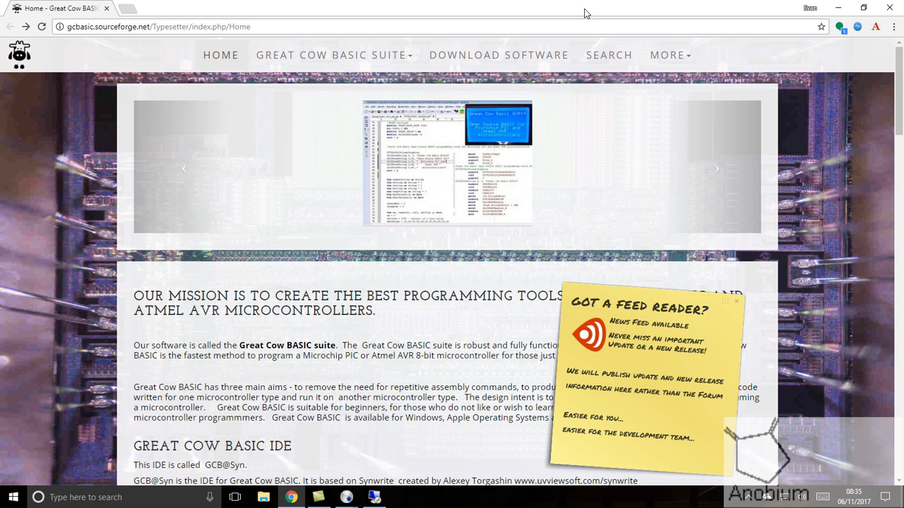
mouse_move(602, 223)
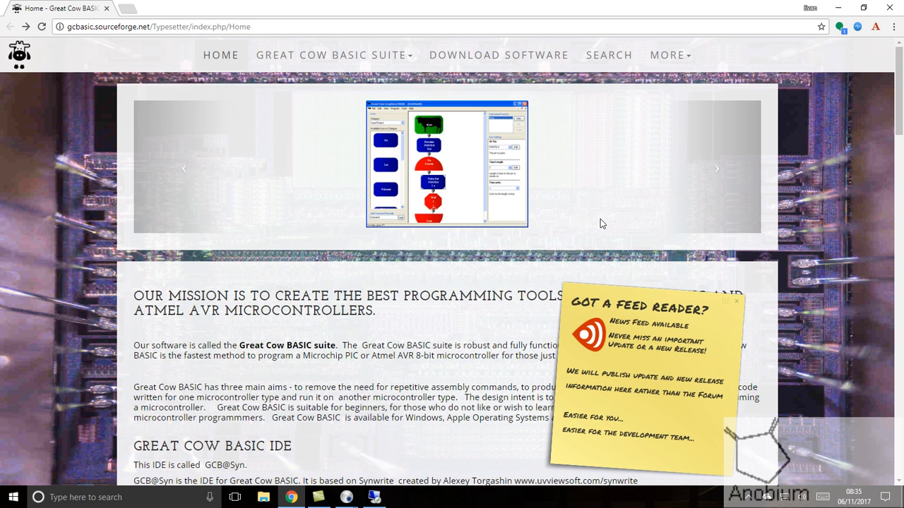
mouse_move(245, 53)
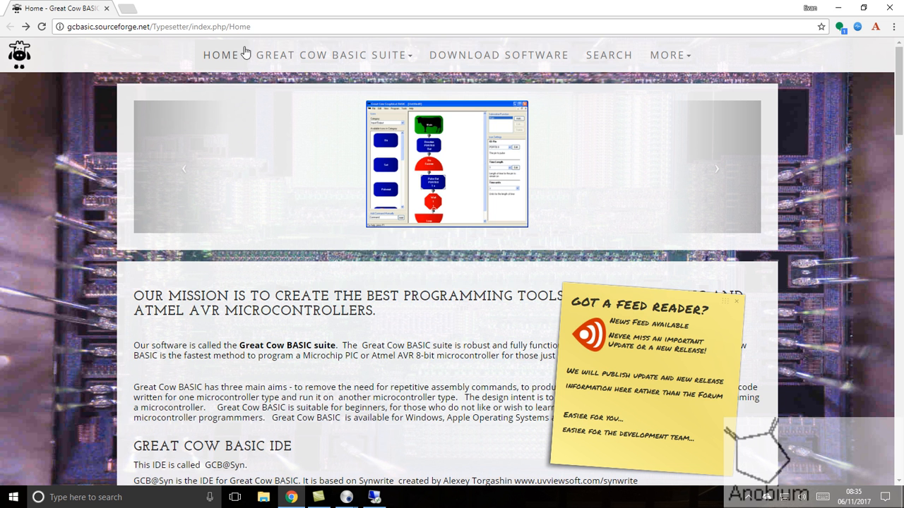
mouse_move(221, 56)
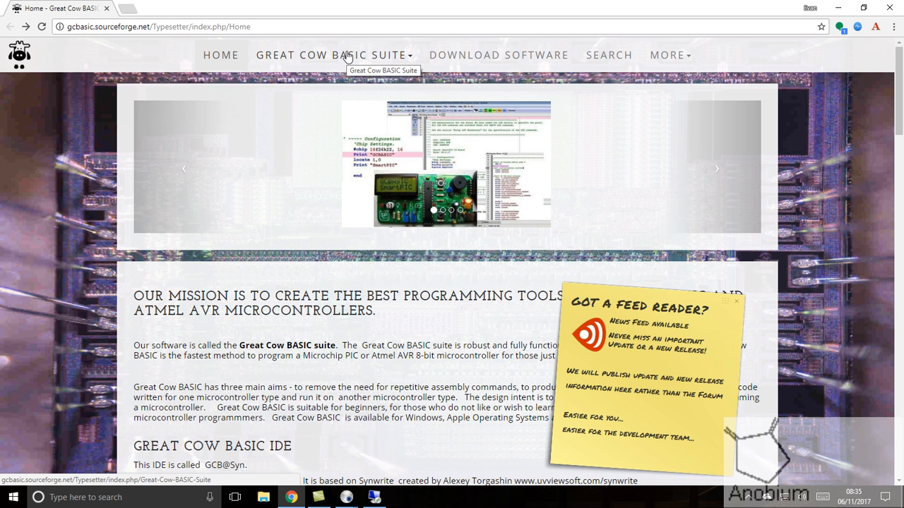
Reach the Download Software page and request the latest full Great Cow BASIC release.
click(498, 55)
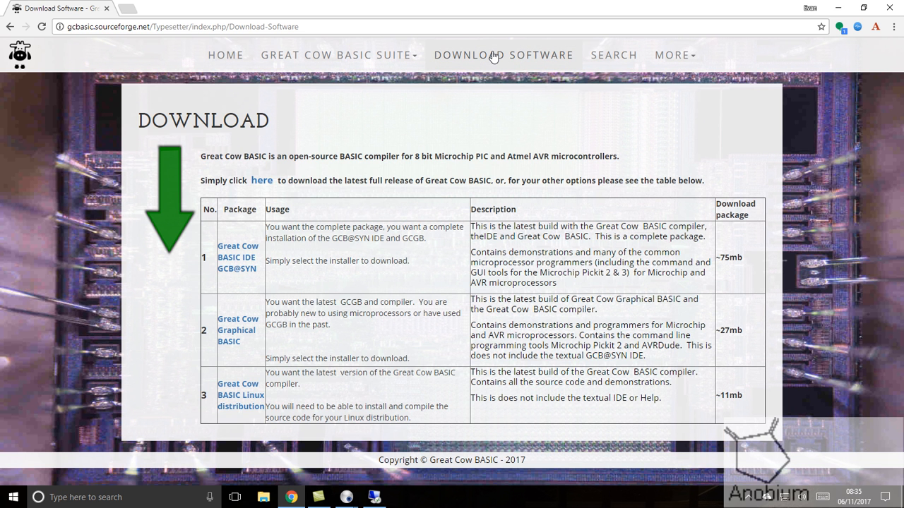
mouse_move(318, 172)
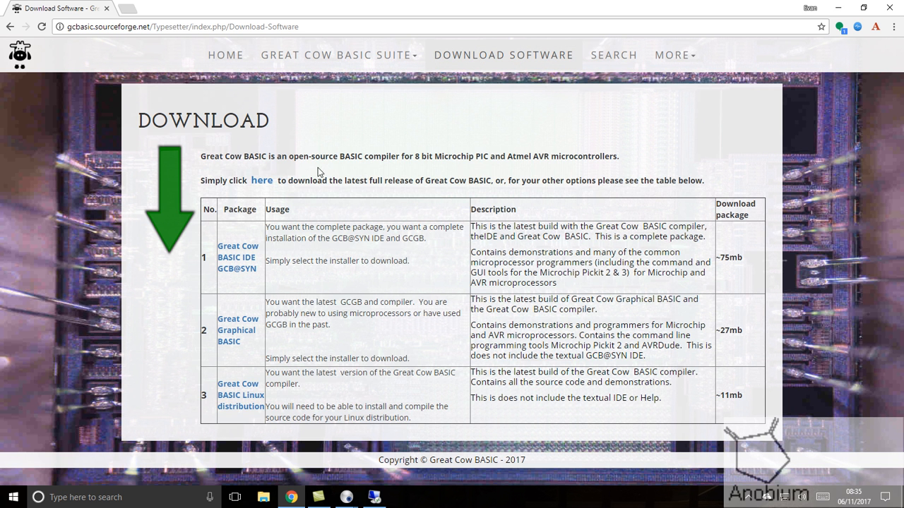
click(261, 181)
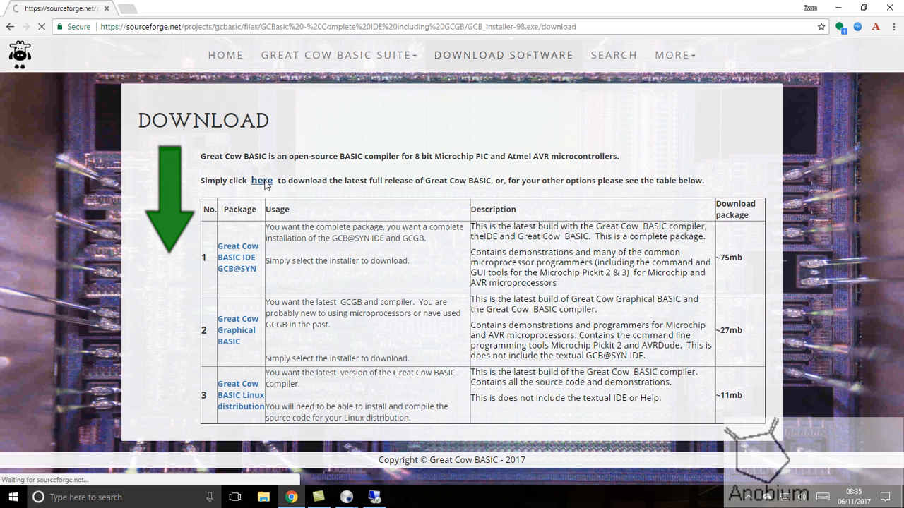
Start the GCB_Installer-98.exe download from the SourceForge page.
click(263, 180)
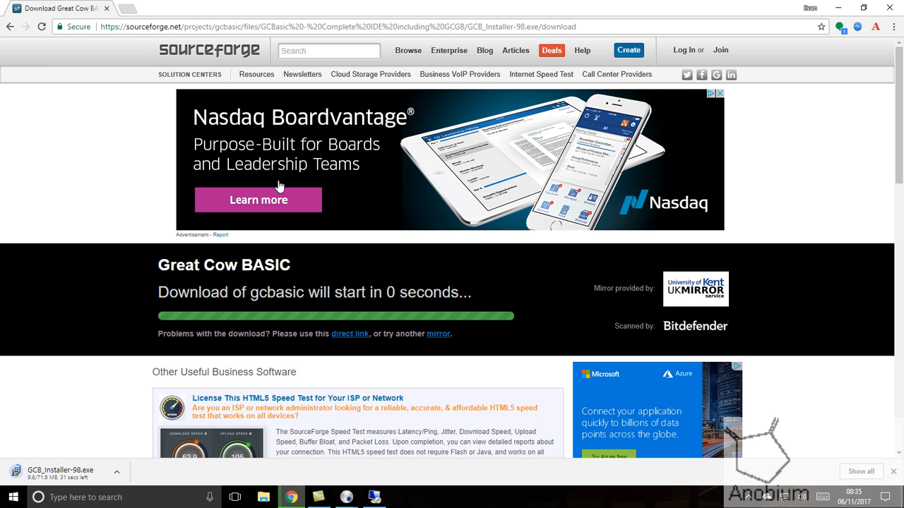
mouse_move(192, 370)
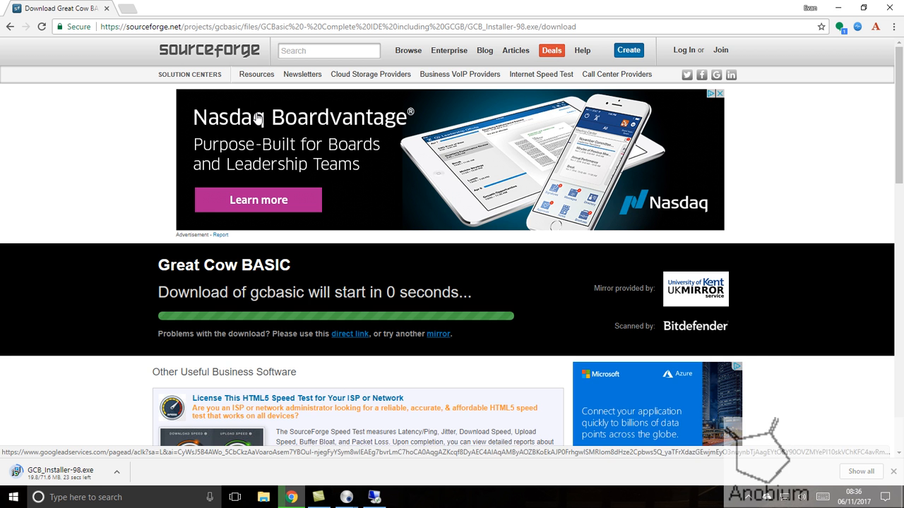
mouse_move(836, 6)
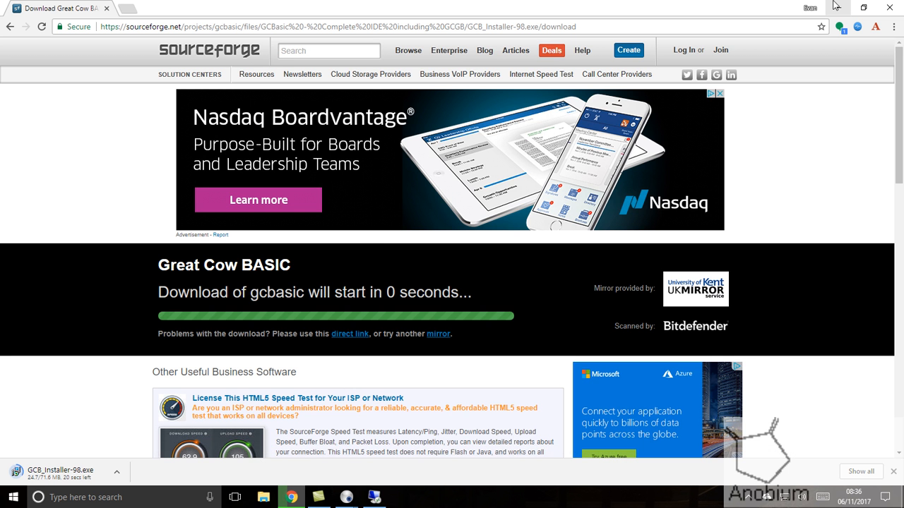